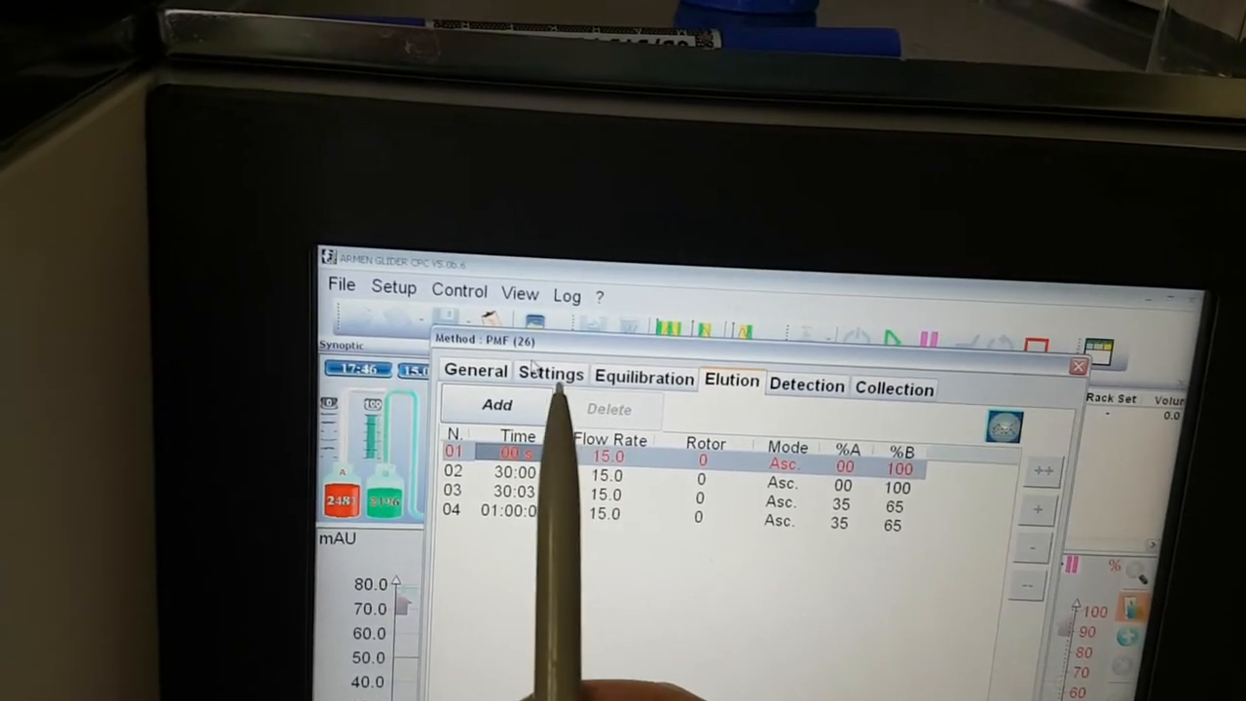
- View the PMF method's general settings, including racks, injection and stop modes, and 250 bar maximum pressure
{"action": "left_click", "coordinate": [550, 374]}
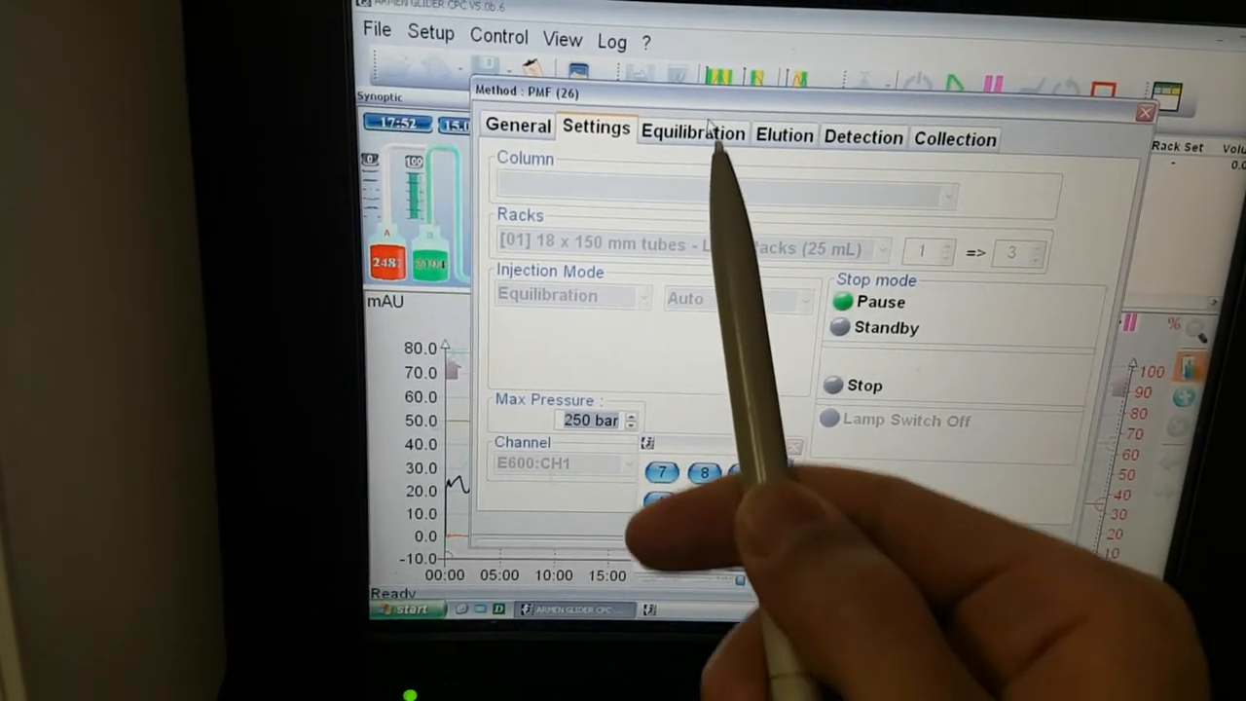
- Switch to the PMF method's Equilibration page listing its four timed steps
{"action": "left_click", "coordinate": [692, 131]}
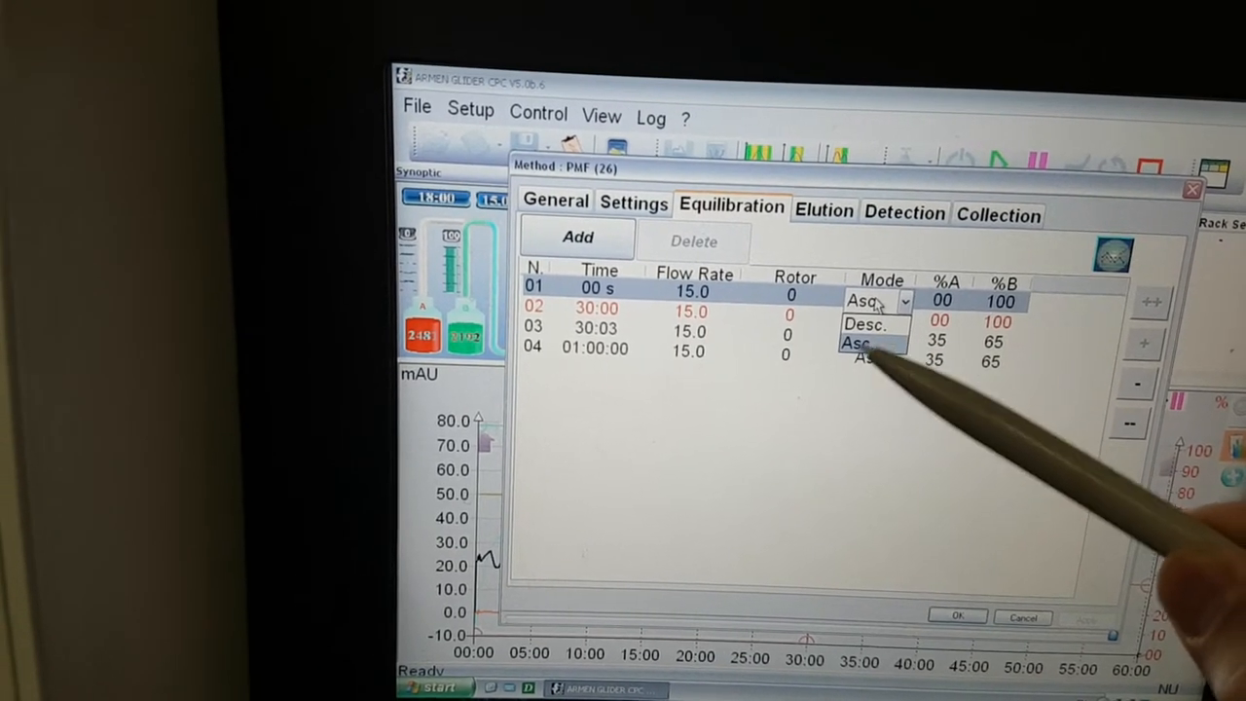
- Keep ascending mode for the first equilibration step and close the PMF method to return to the synoptic view
{"action": "left_click", "coordinate": [859, 342]}
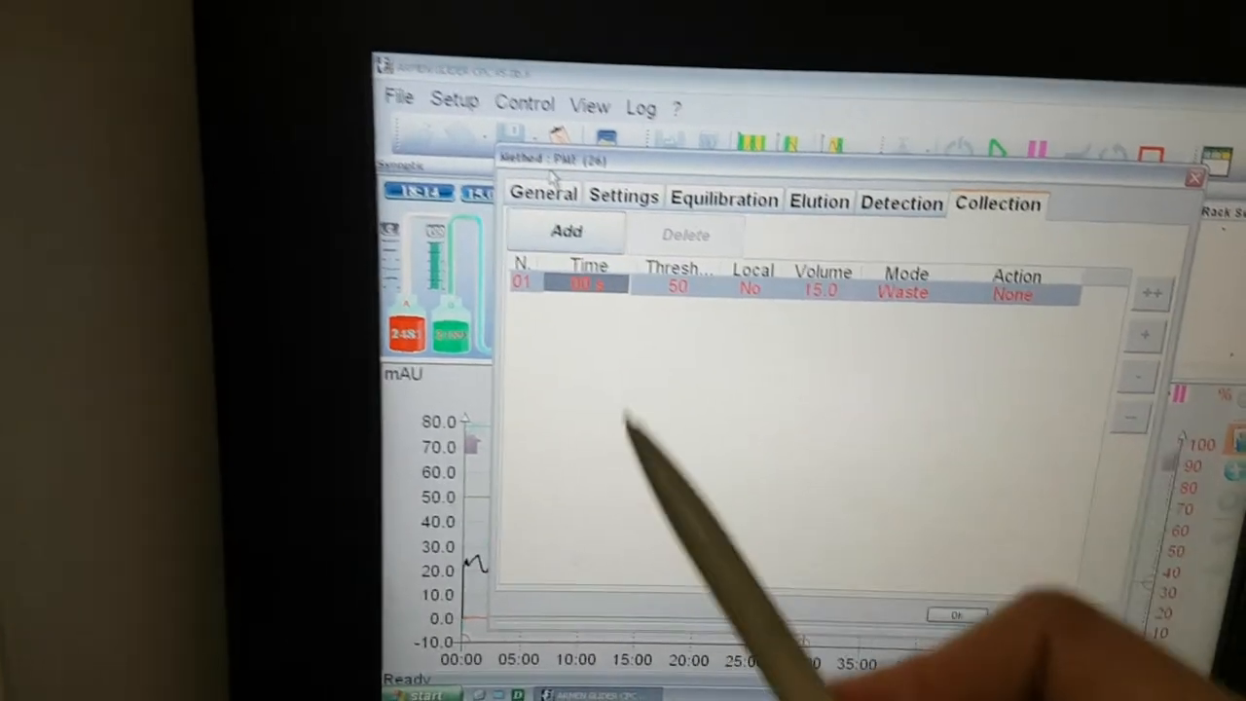
{"action": "left_click", "coordinate": [956, 615]}
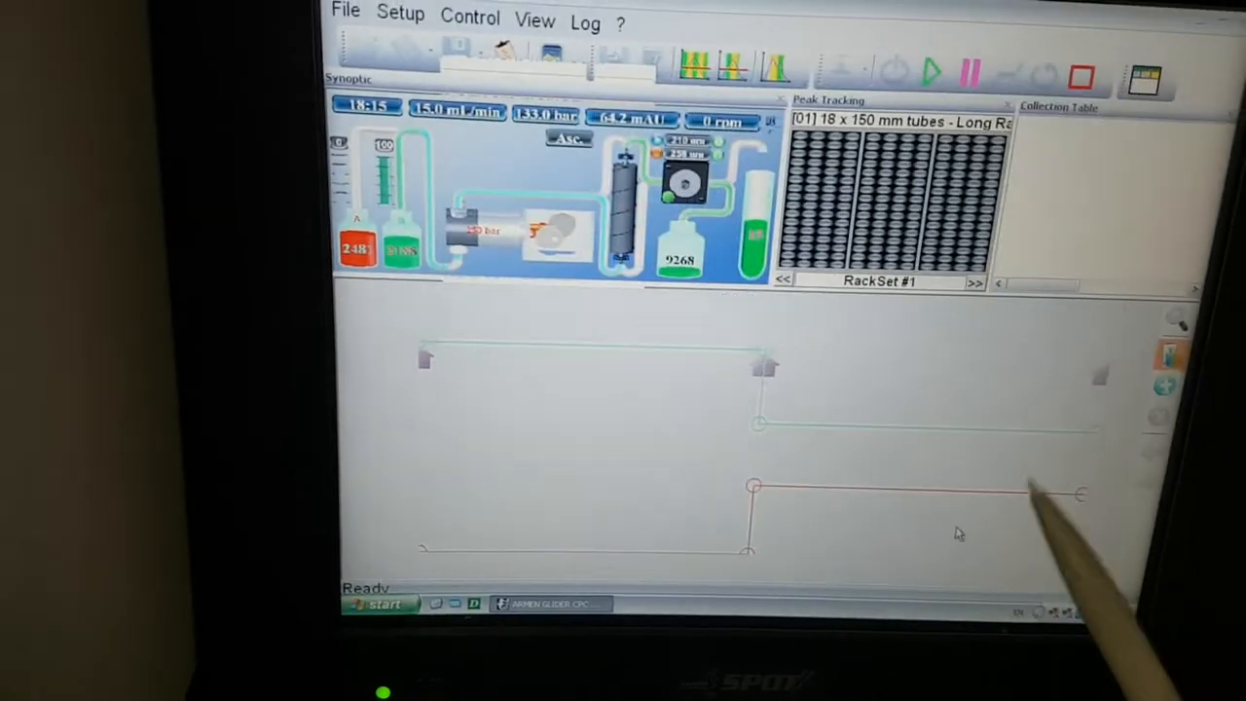